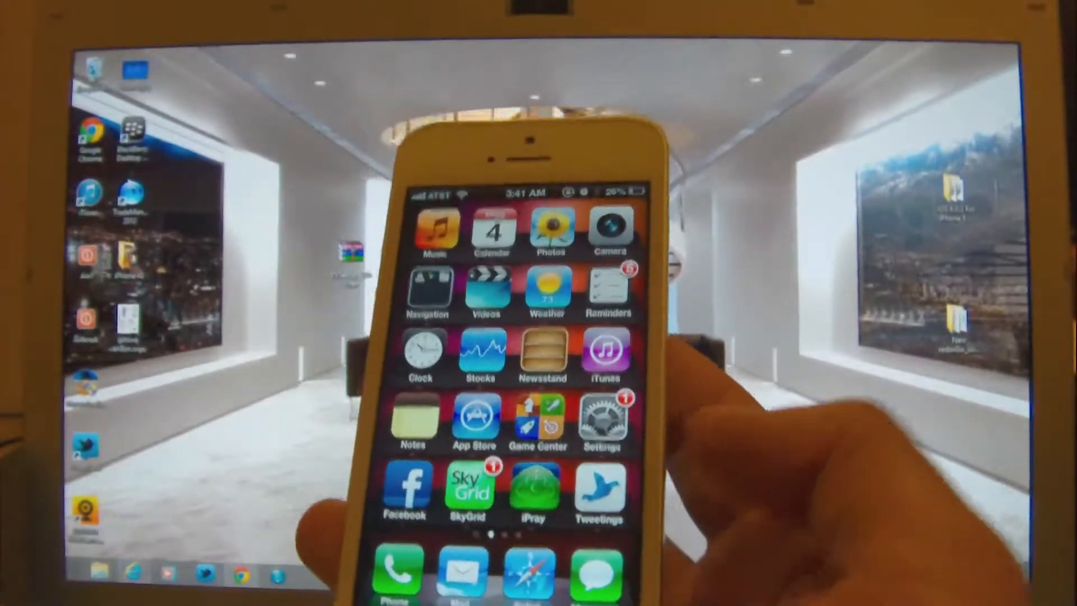
Step: Extract the KYSetup archive onto the desktop and launch the extracted Kuaiyong setup program
click(601, 422)
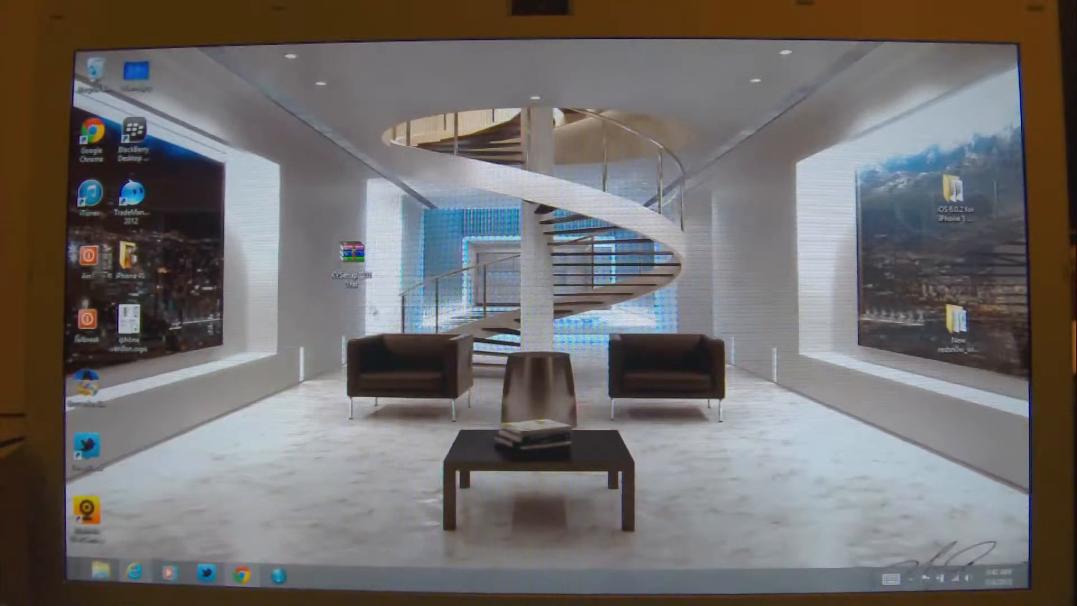
right_click(350, 258)
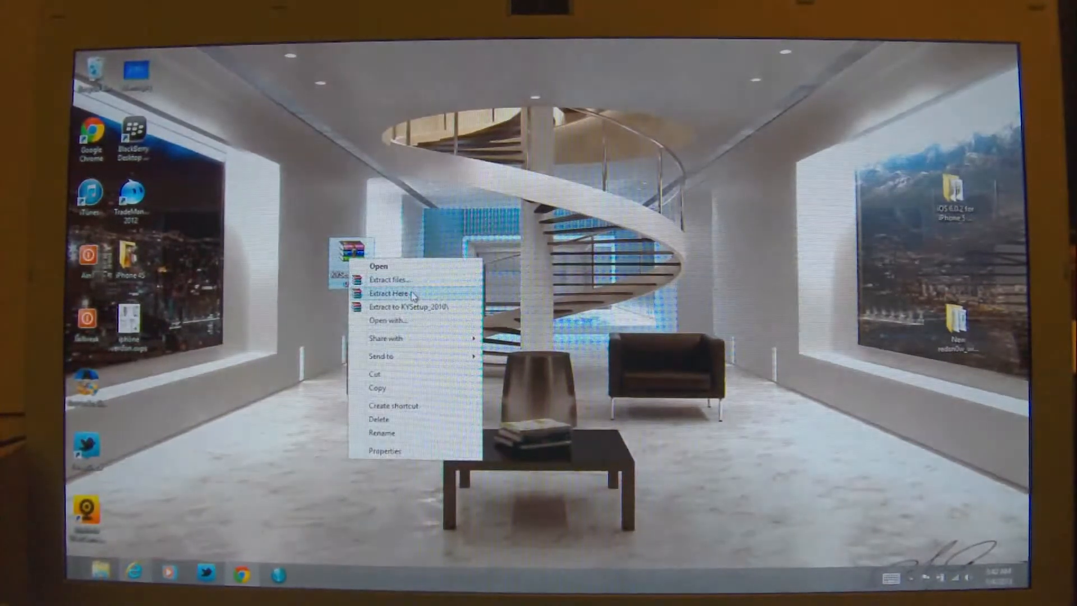
click(385, 294)
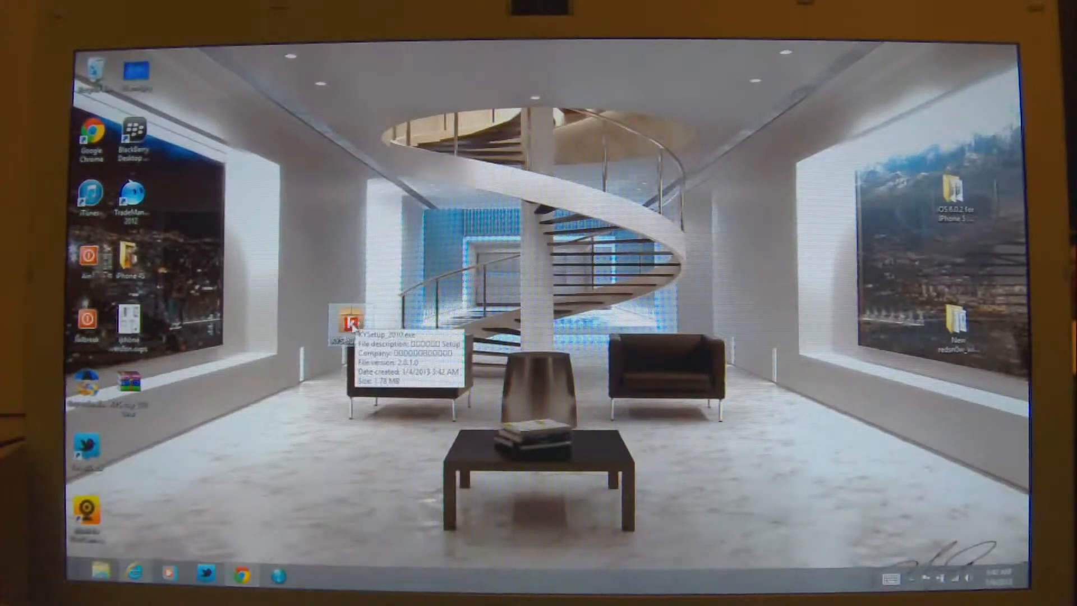
double_click(343, 324)
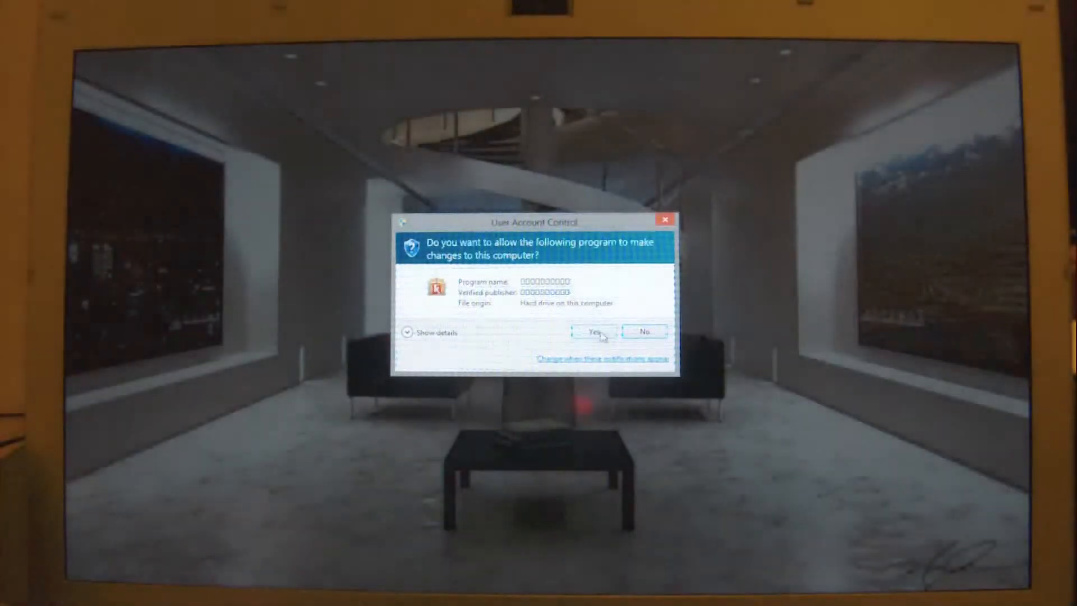
Step: Allow the installer through User Account Control and accept the license agreement
click(593, 331)
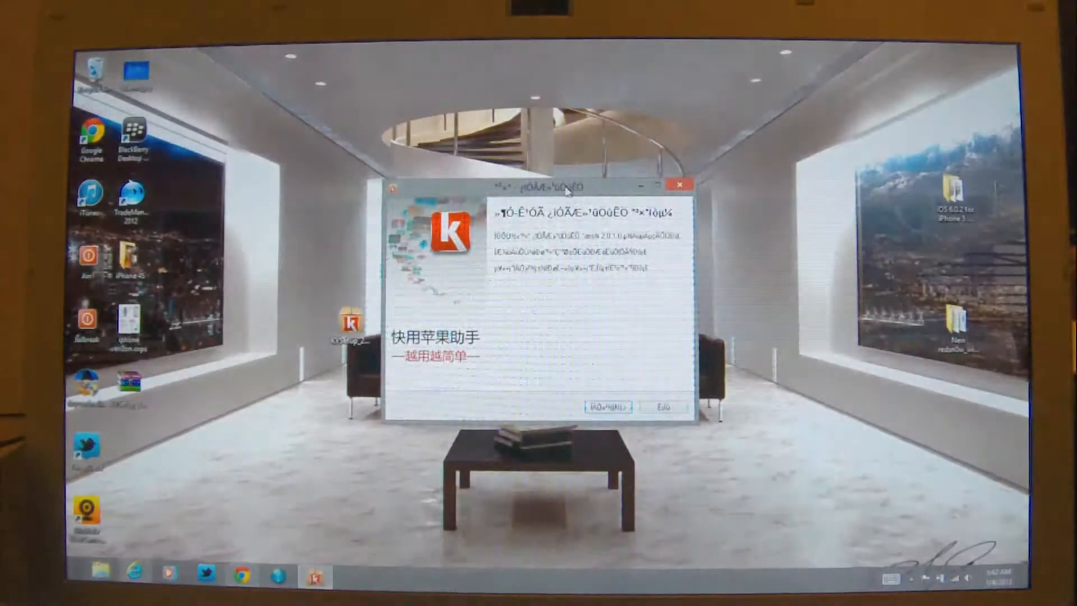
drag(570, 187, 480, 159)
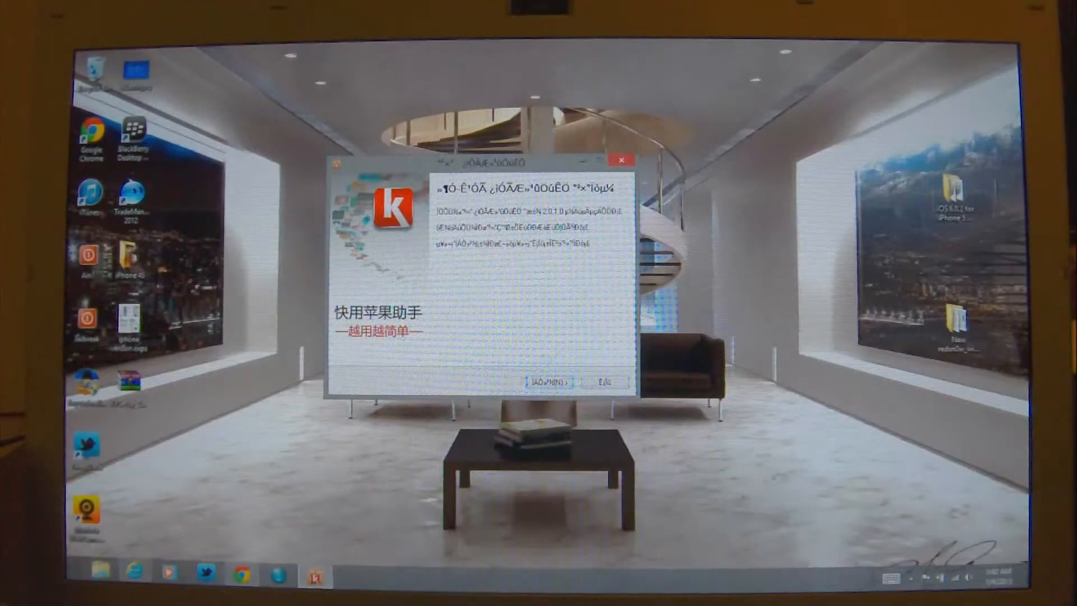
click(548, 381)
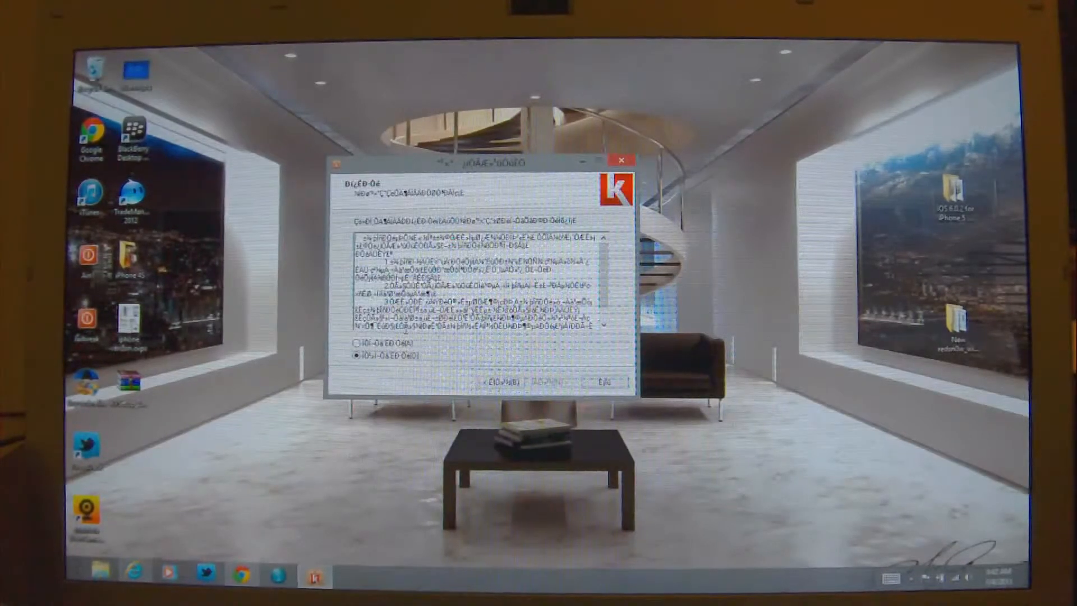
click(360, 346)
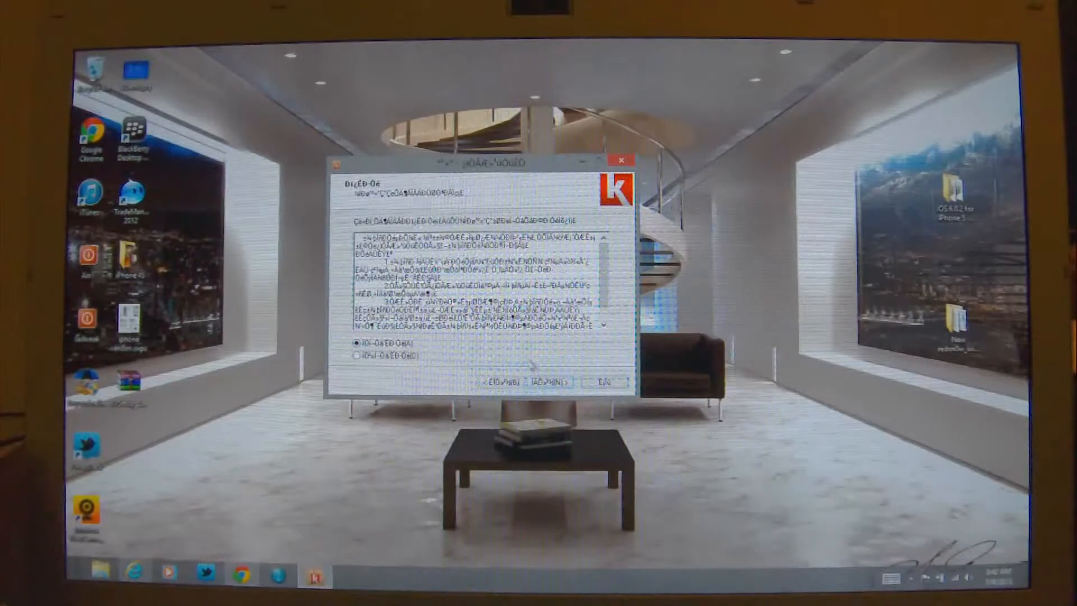
Step: Install with default folders and both shortcuts, then finish and launch Kuaiyong
click(536, 383)
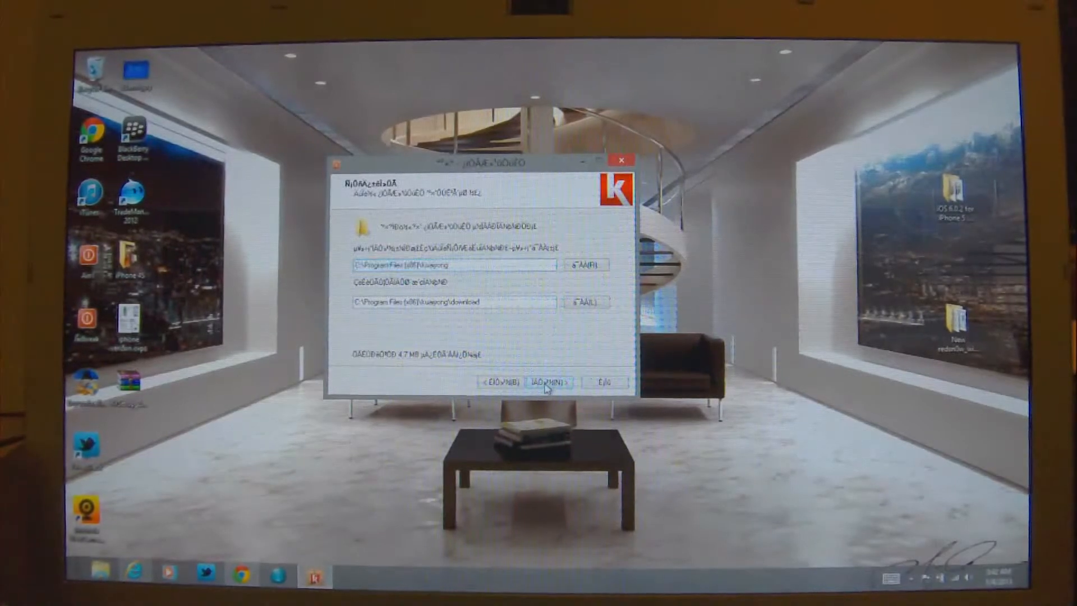
click(544, 382)
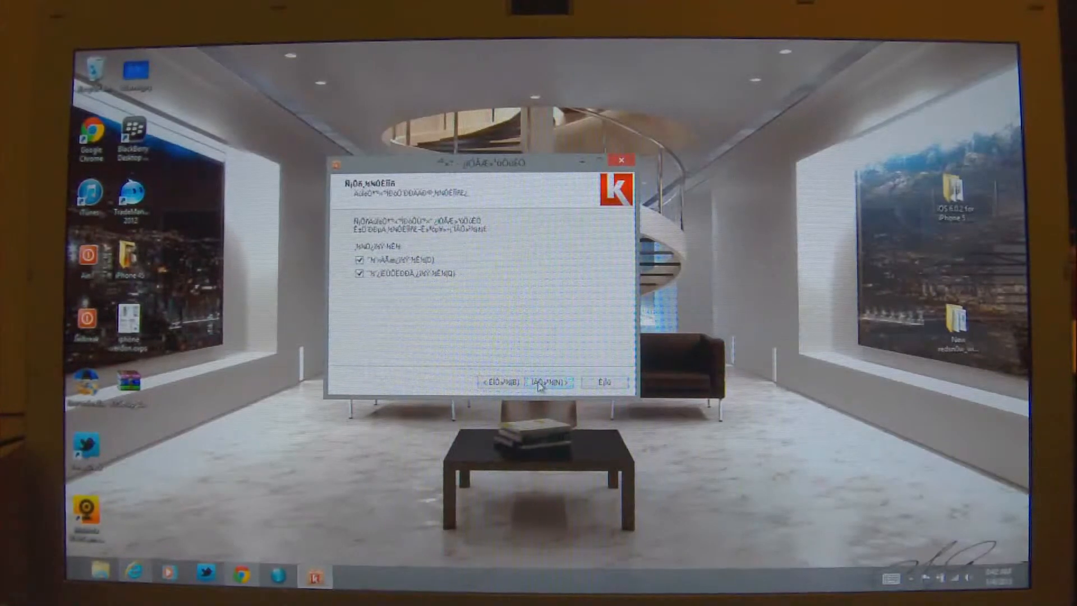
click(543, 381)
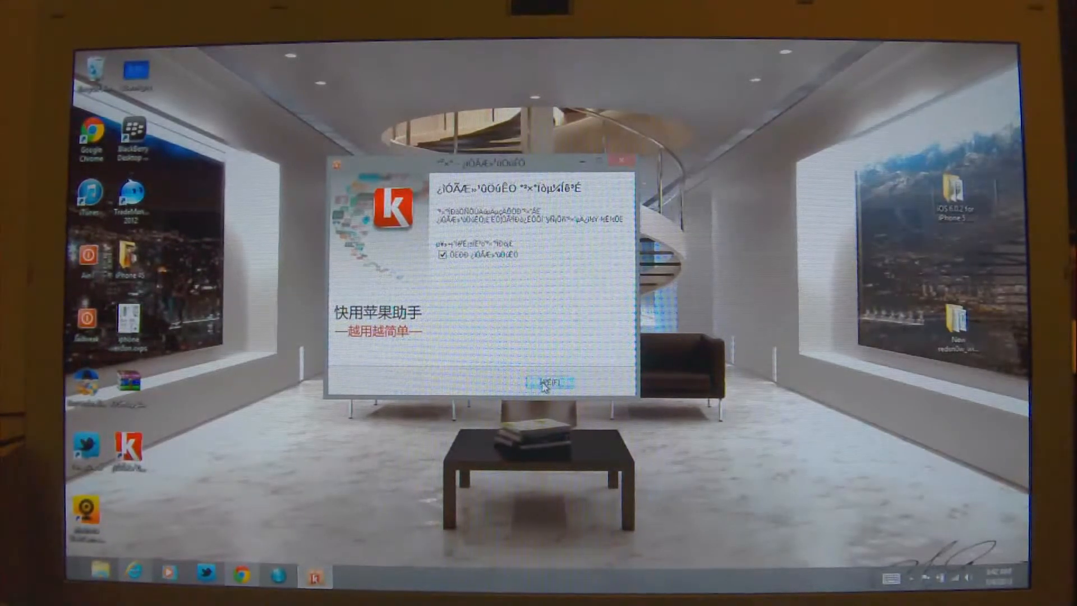
click(545, 383)
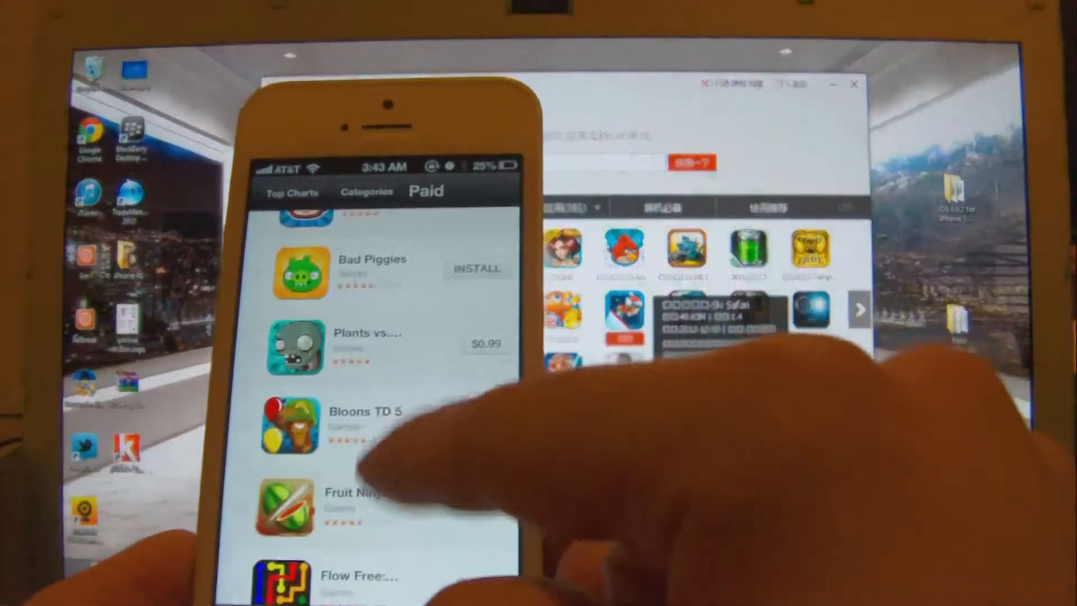
Step: Scroll through Kuaiyong's 24-hour hot apps grid of popular iPhone games and apps
scroll(down, 3)
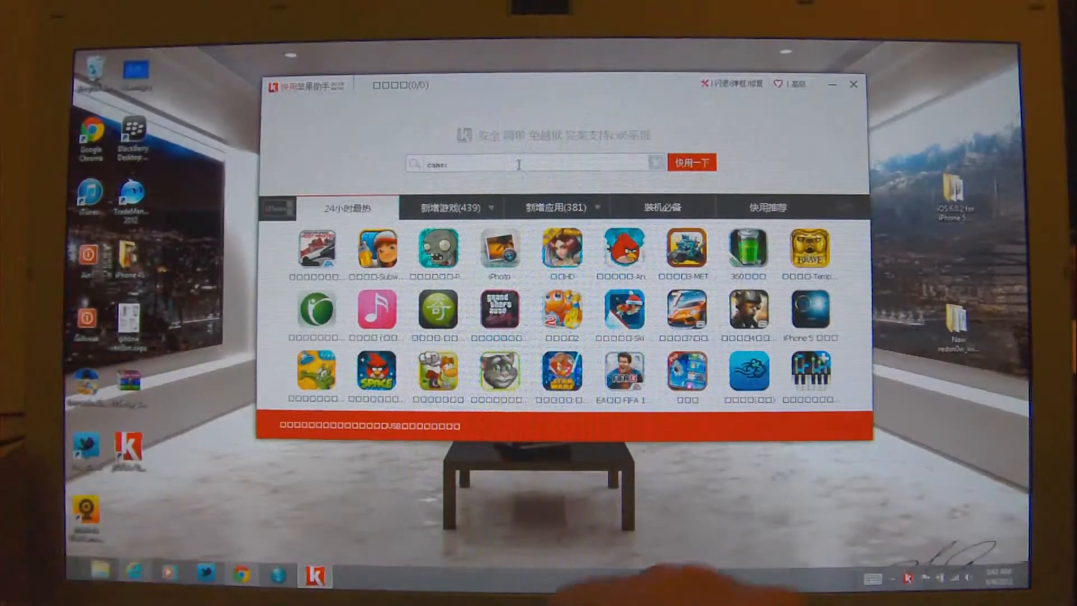
Step: Search the Kuaiyong store for 'camera+' to list the 114 matching camera apps
text(camera+)
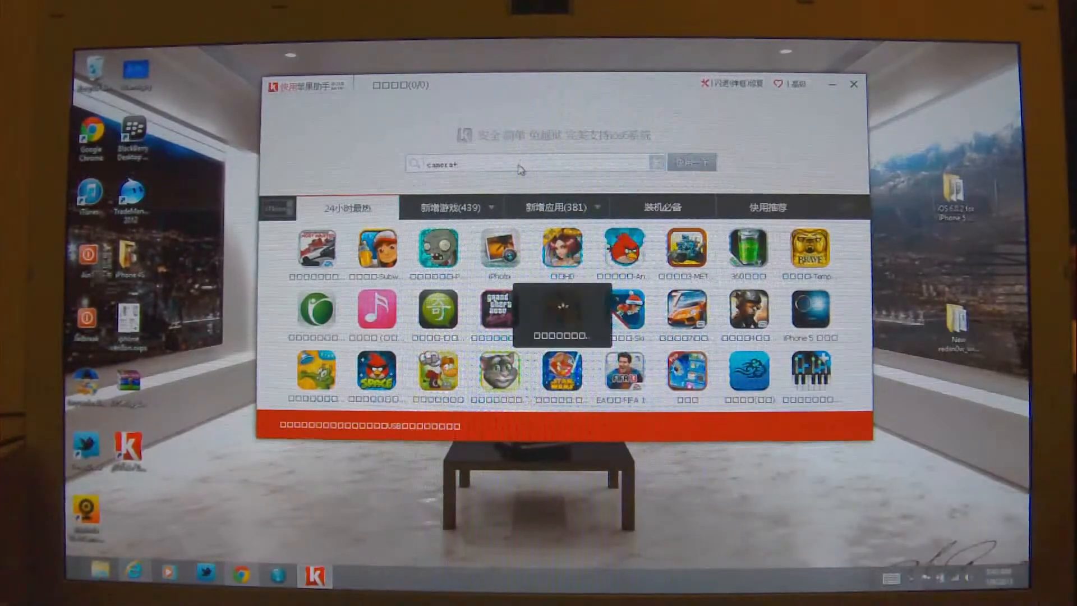
click(693, 163)
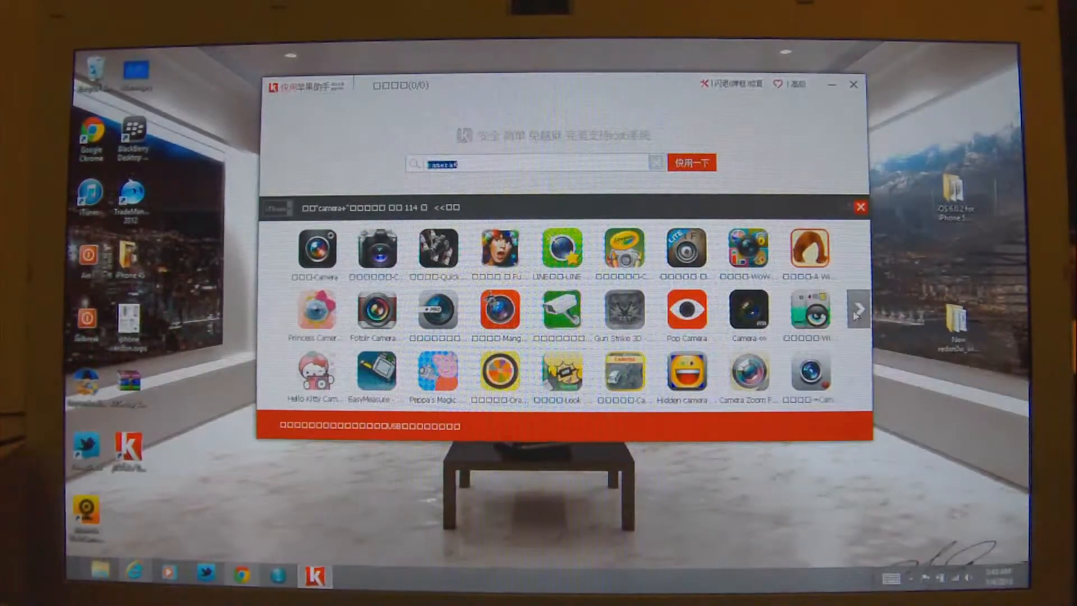
click(857, 308)
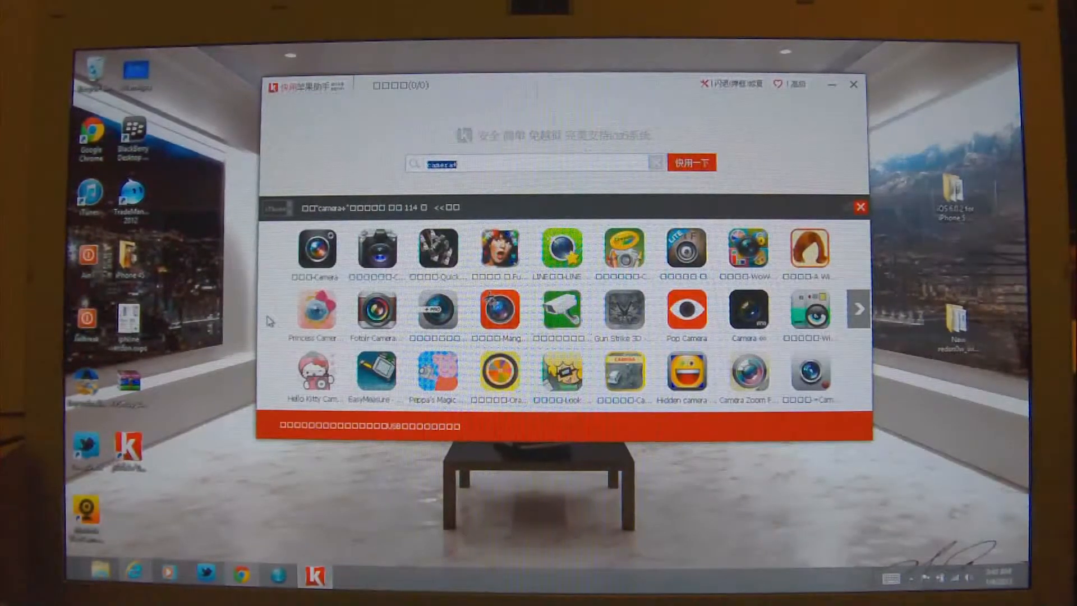
mouse_move(315, 313)
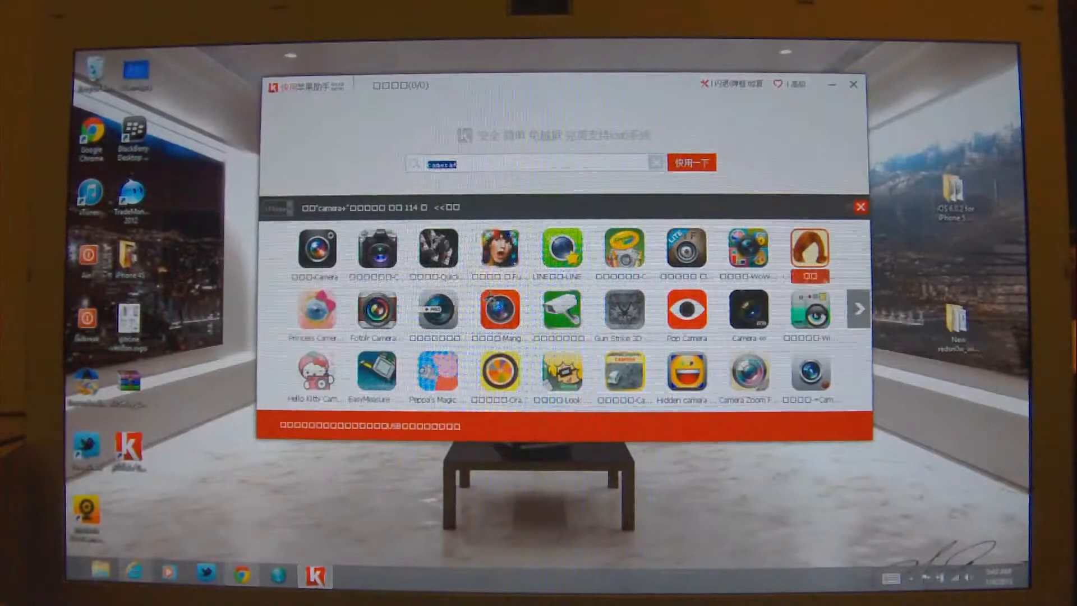
mouse_move(316, 249)
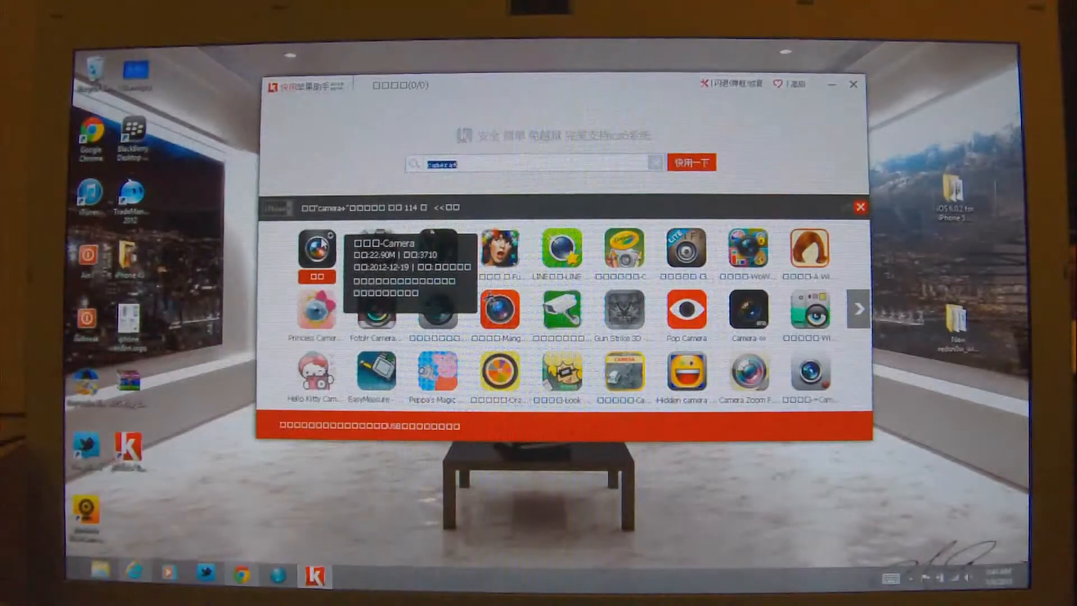
Step: Open the 照相机-Camera result's page and queue its download to the iPhone
click(313, 252)
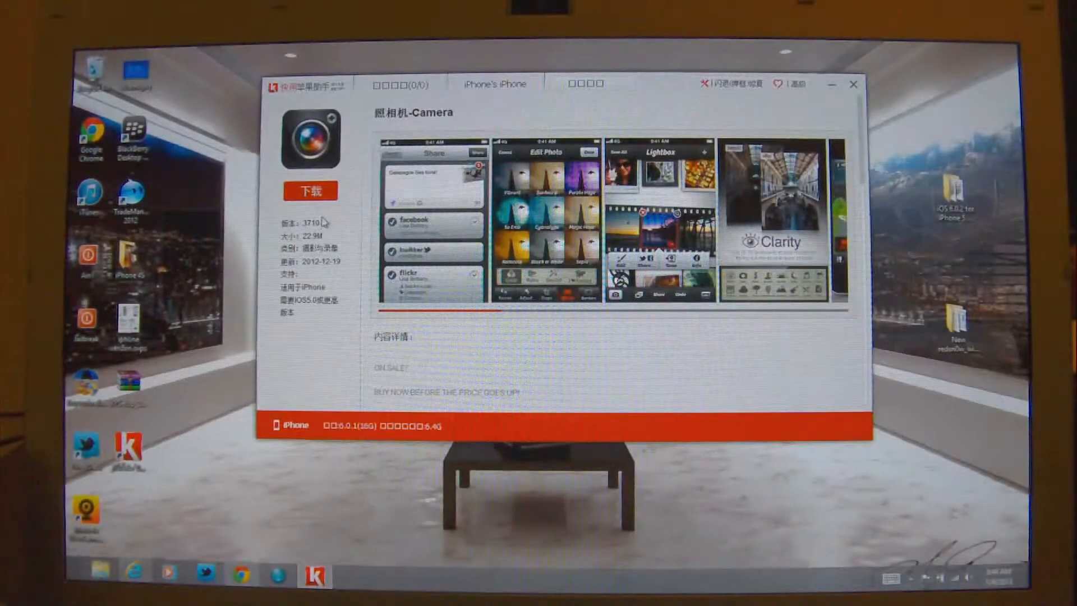
click(310, 190)
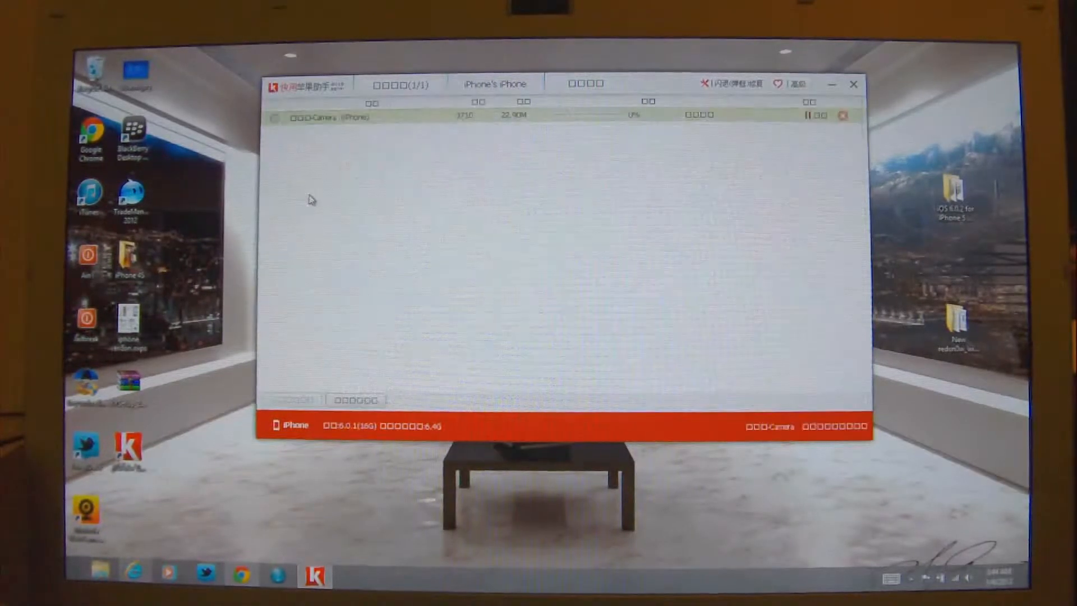